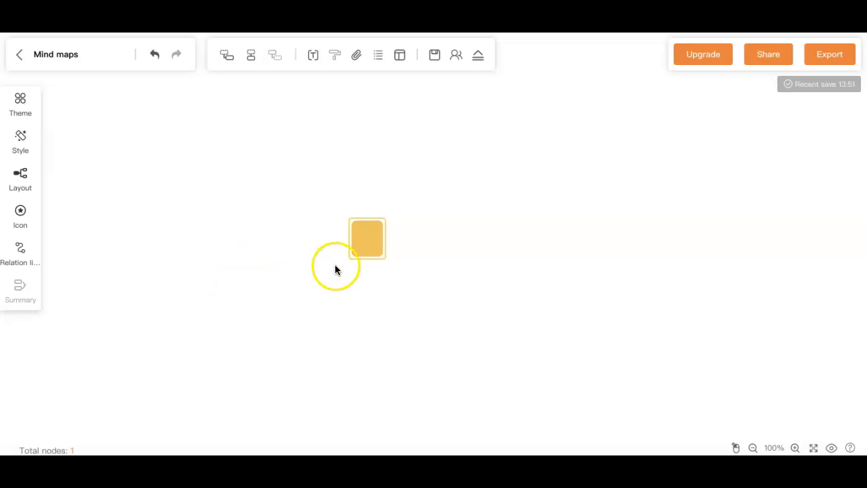
mouse_move(372, 249)
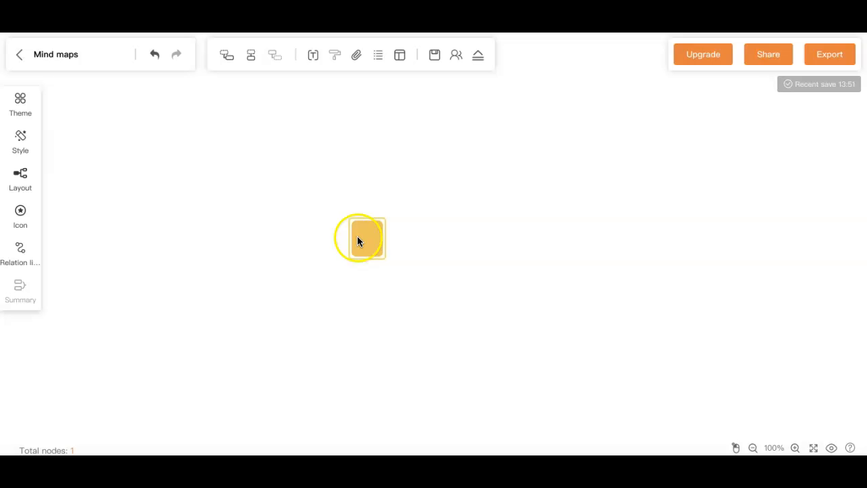
Label the central node 'mindmap' and confirm the edit
text(mindmap)
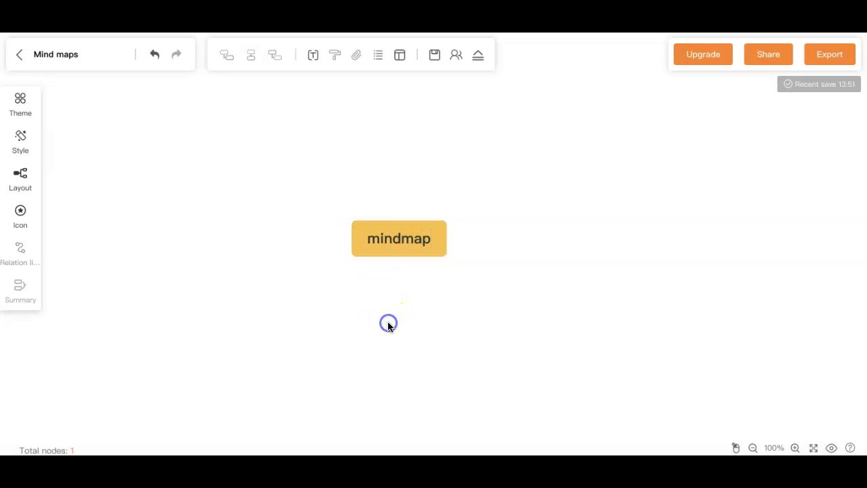
click(399, 239)
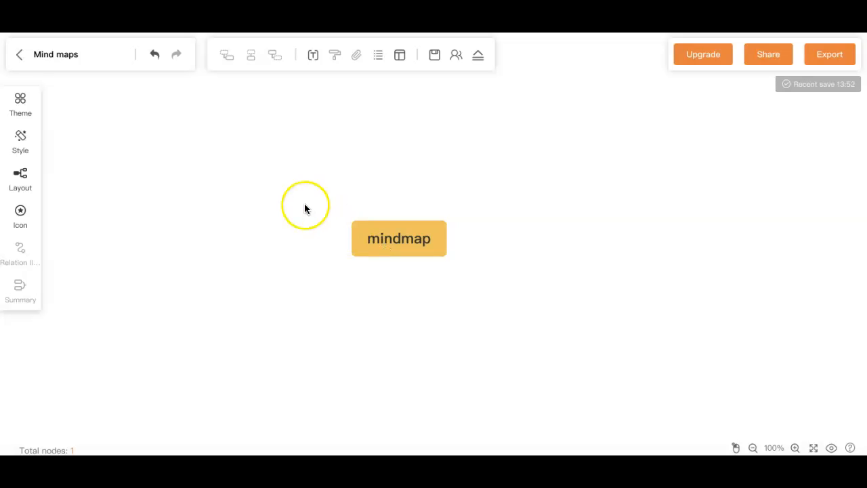
mouse_move(219, 147)
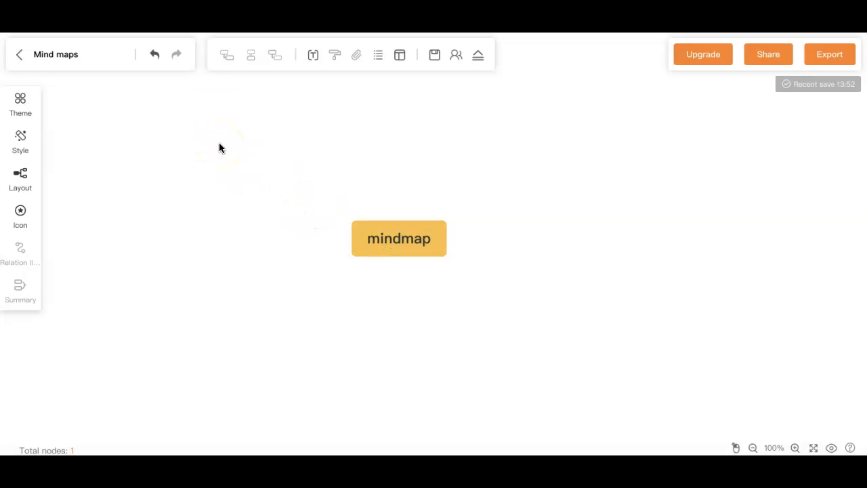
Add three floating nodes around the centre and name the first one 'Origins'
right_click(220, 147)
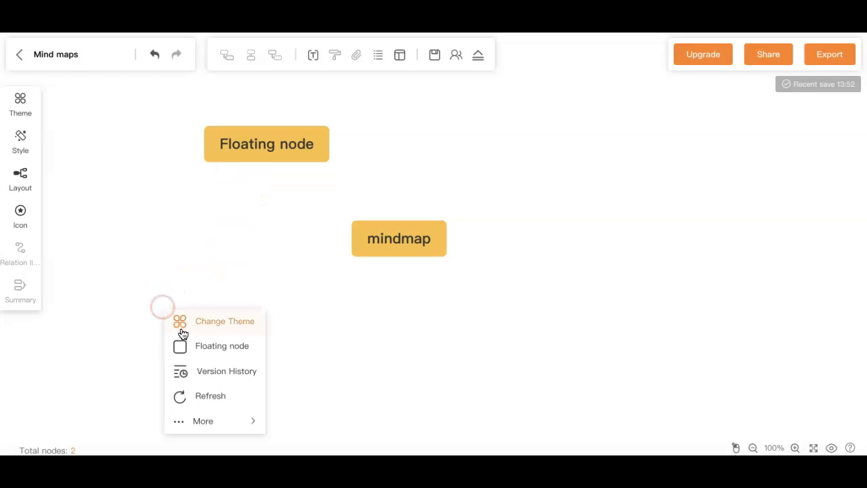
click(222, 346)
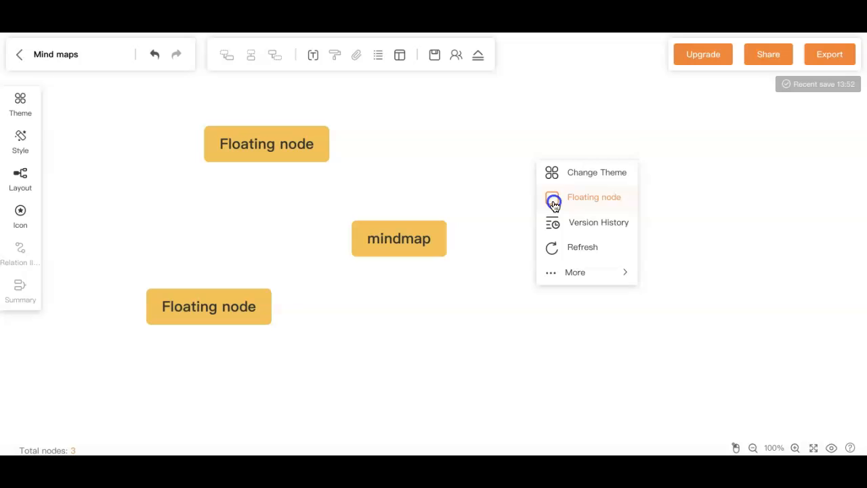
click(594, 198)
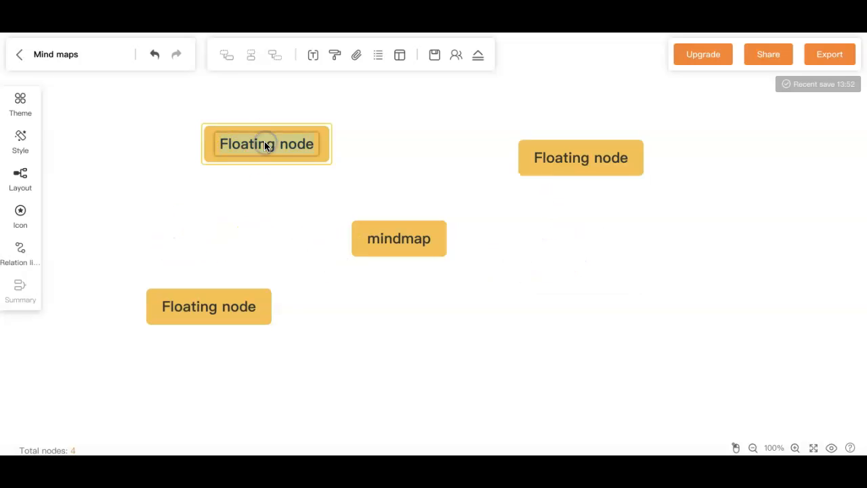
text(Orin)
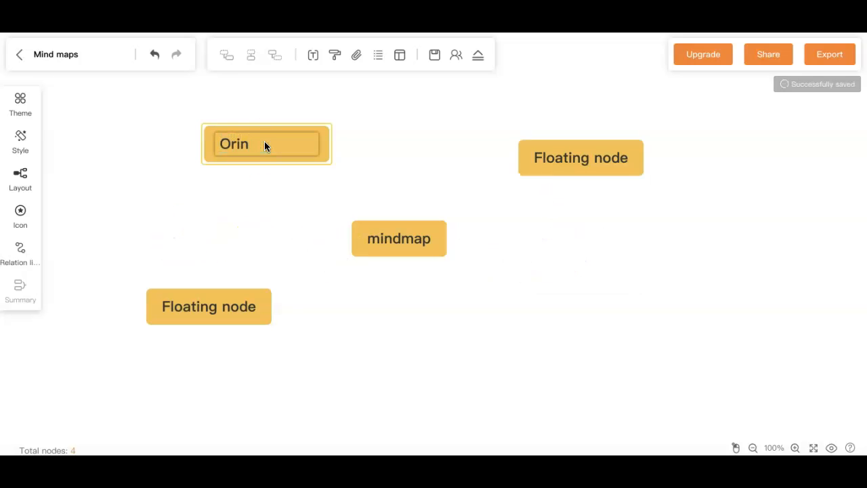
text(gins)
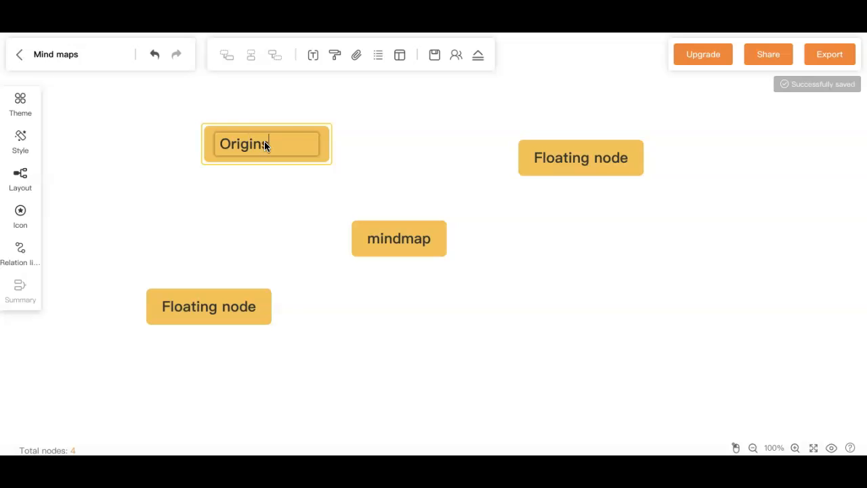
Rename the other two floating nodes to 'Domains of Use' and 'Benefits'
click(208, 306)
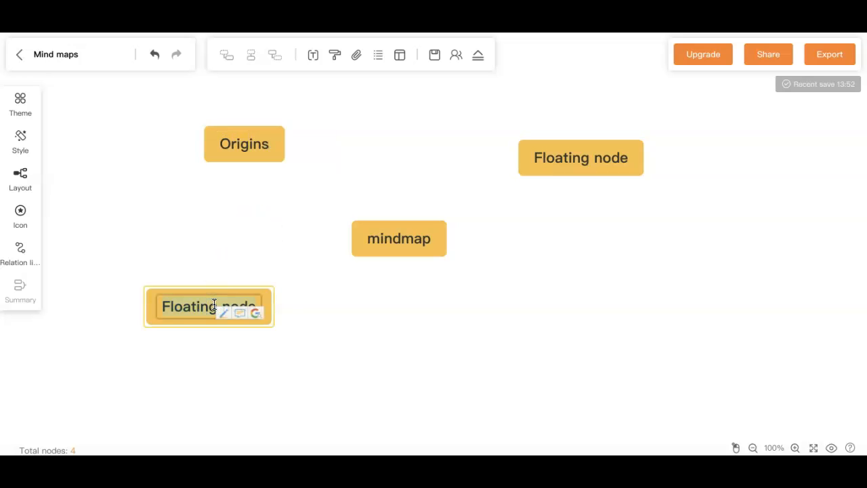
text(Domain of)
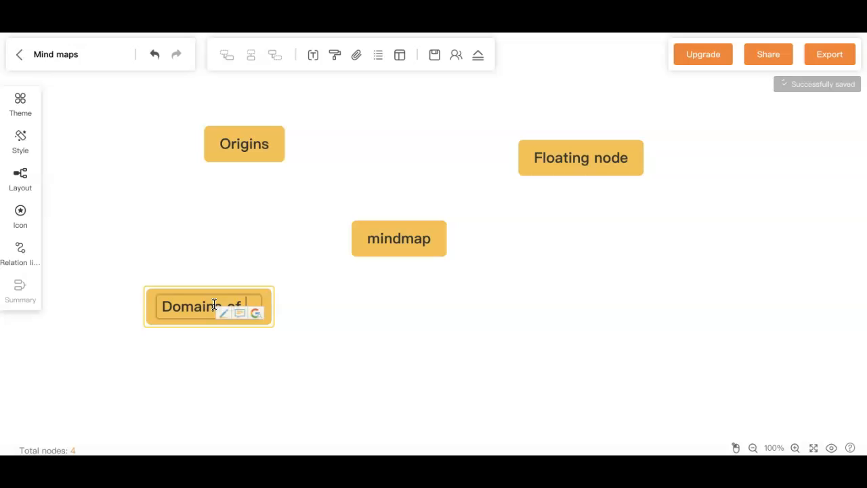
click(580, 157)
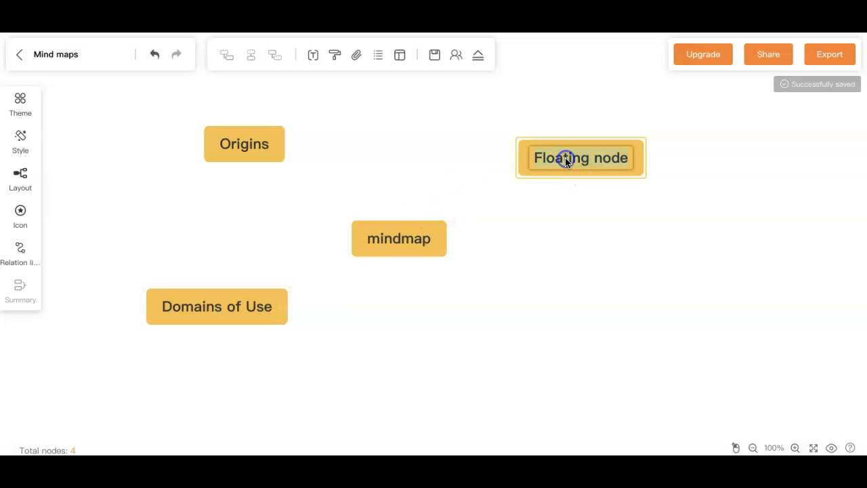
text(Benefits)
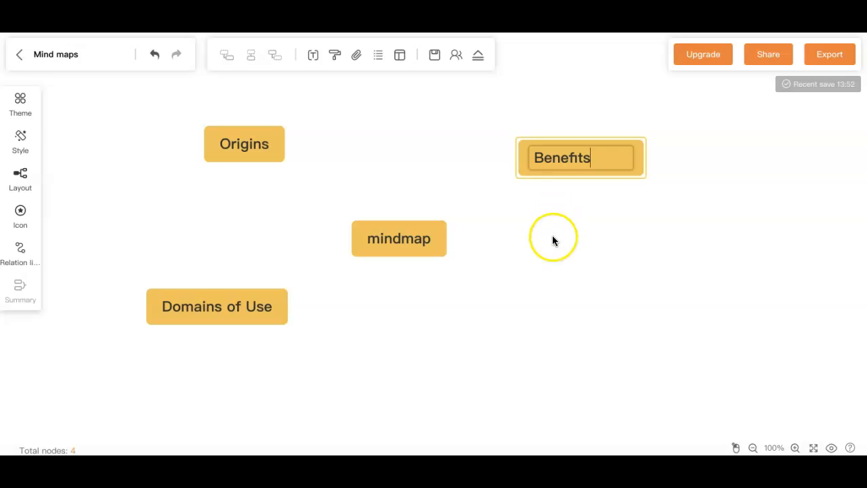
mouse_move(603, 159)
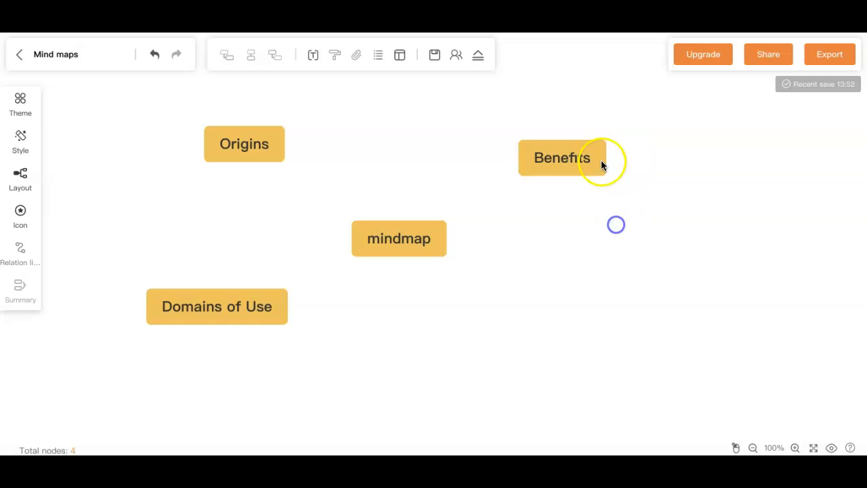
Reposition the Benefits node nearer the centre and give it a first branch, Writing
drag(562, 157, 599, 164)
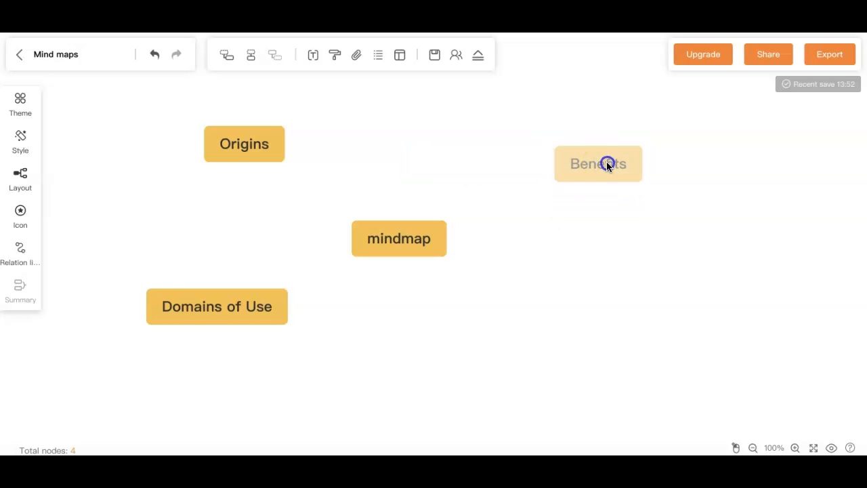
drag(599, 162, 540, 168)
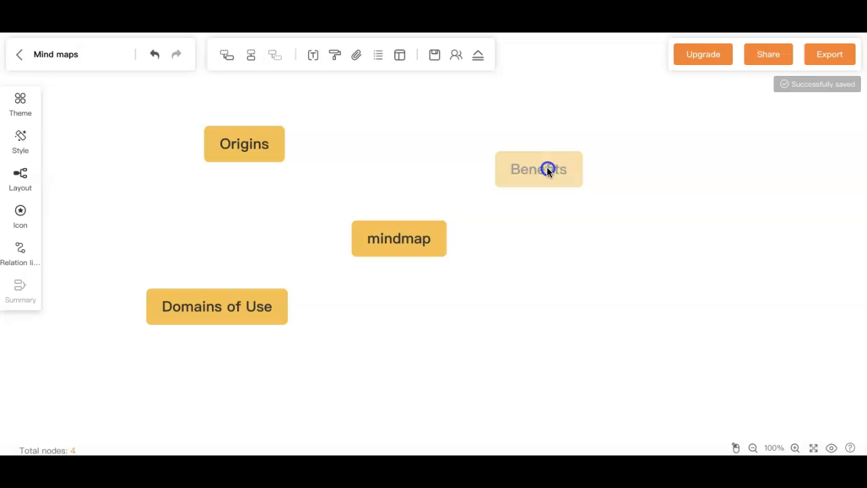
click(540, 169)
text(Writi)
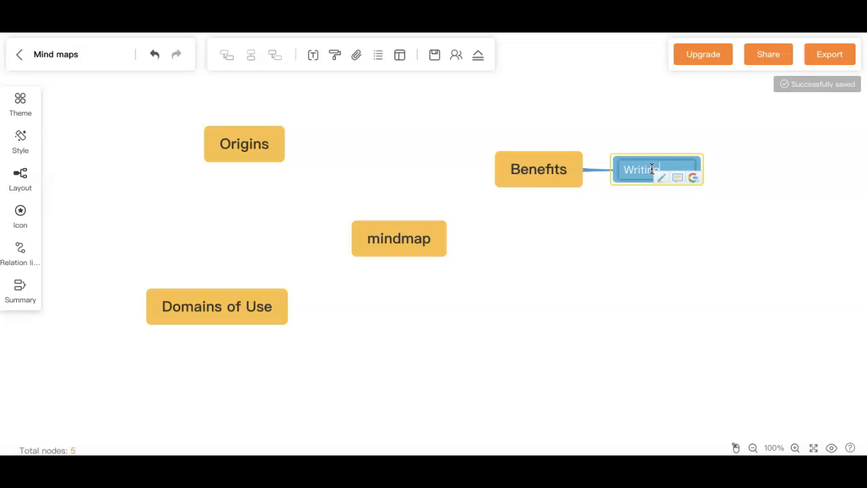
Add two more branches under Benefits named Thinking and Learning
click(539, 168)
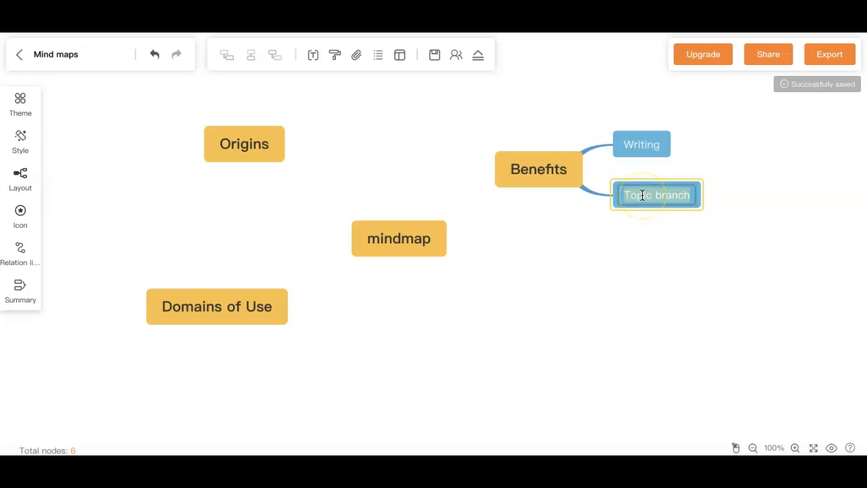
text(Thinking)
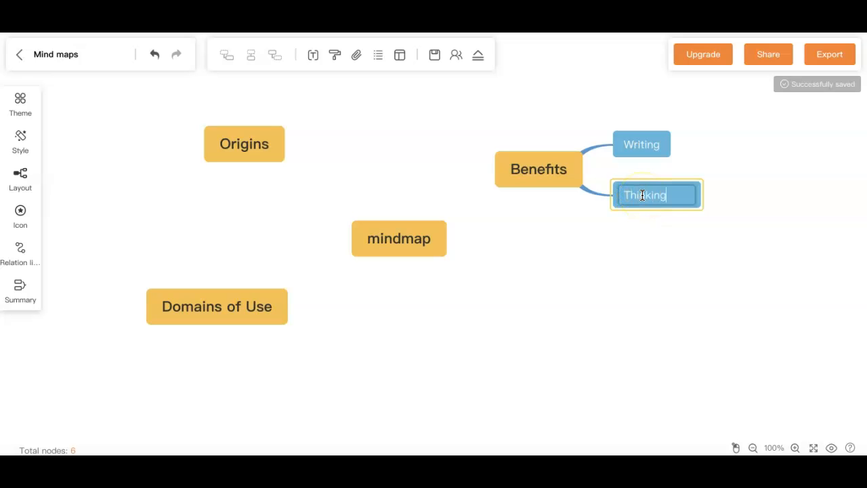
click(539, 168)
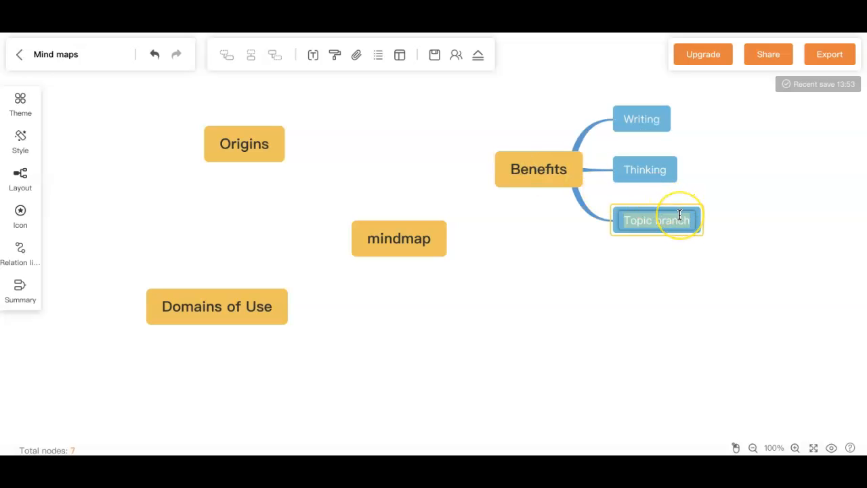
text(Leaen)
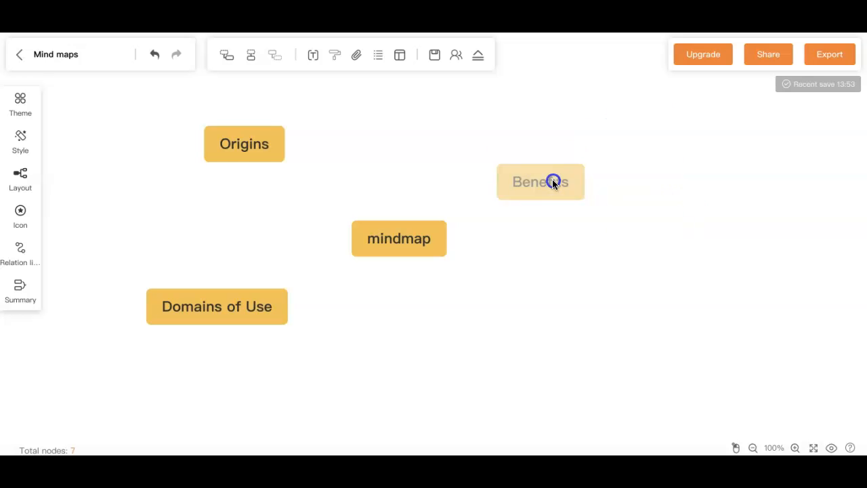
click(539, 182)
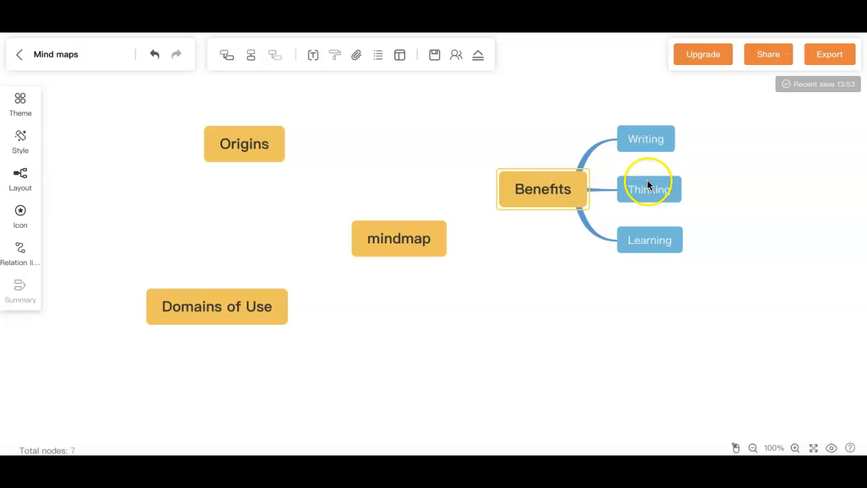
mouse_move(658, 223)
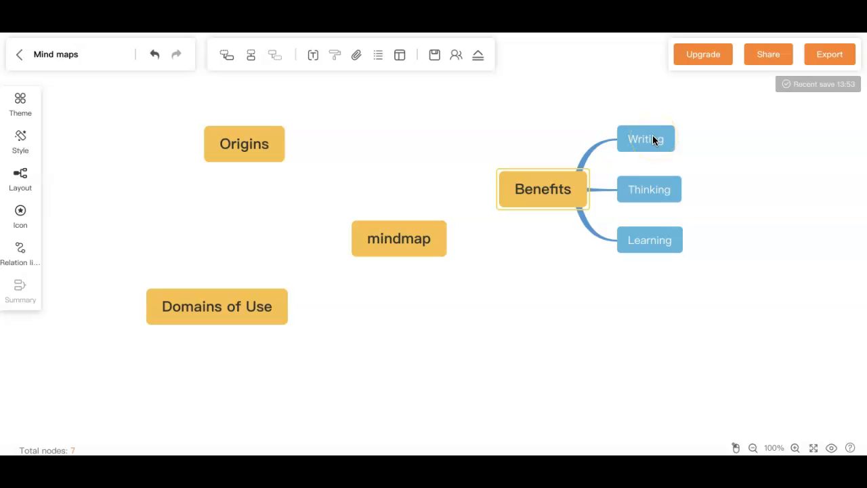
Give Writing two sub-branches: 'Outlines' and 'Unpacking writing prompts'
click(645, 139)
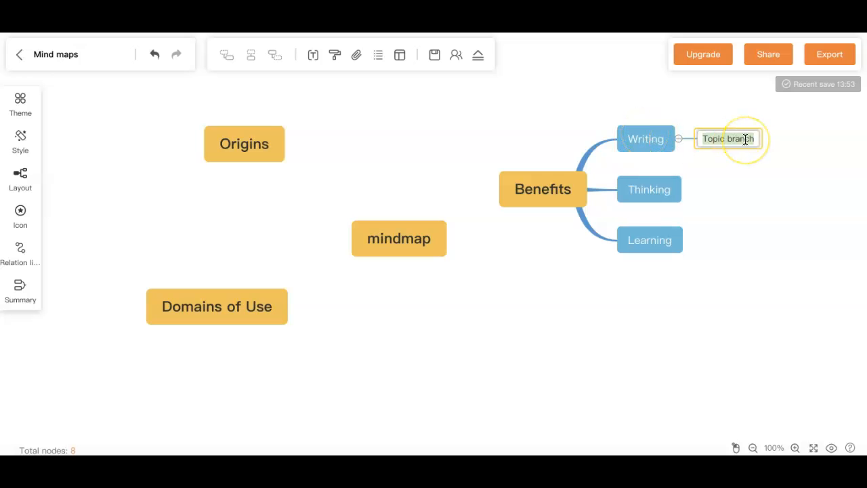
text(Outl)
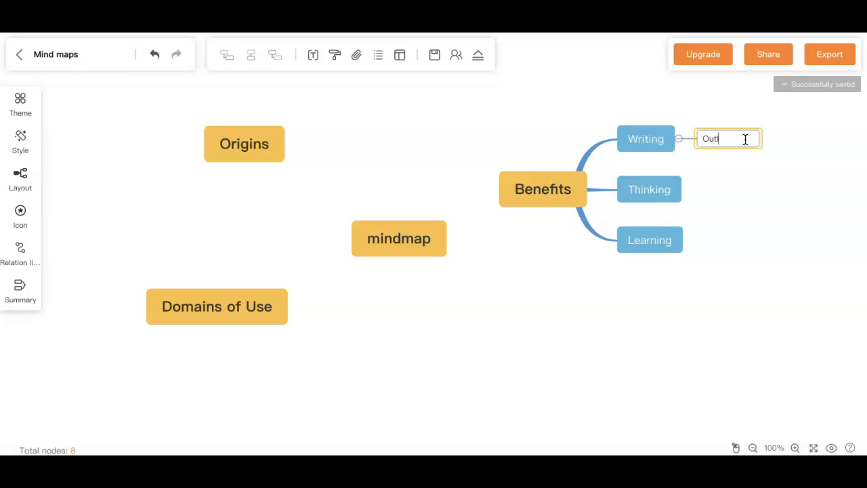
text(ines)
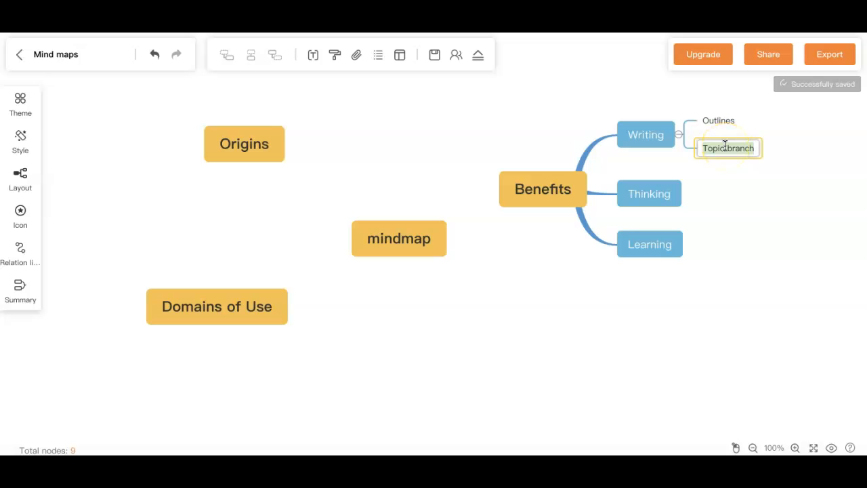
text(Unpacking wri)
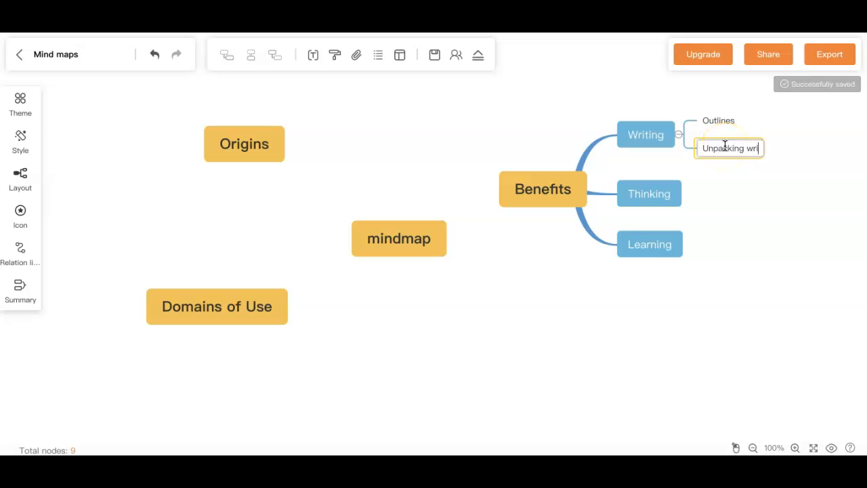
text(ting prompts)
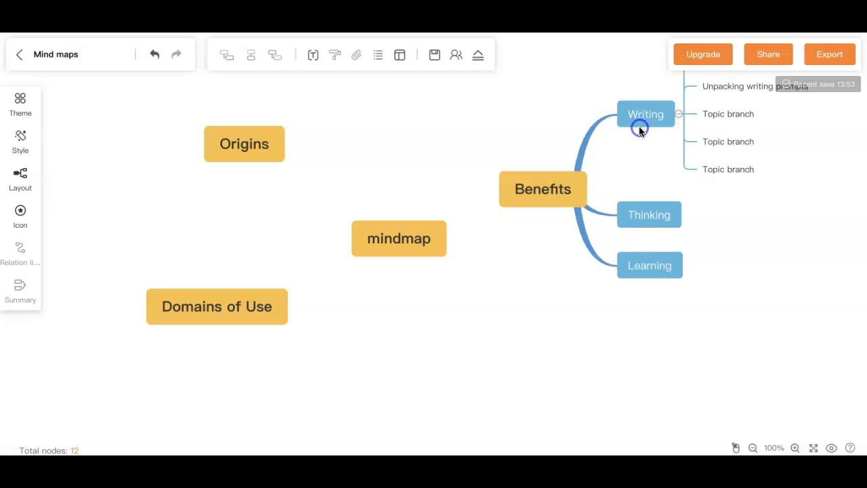
Add placeholder sub-branches under Thinking and Learning and move Thinking further right
click(684, 214)
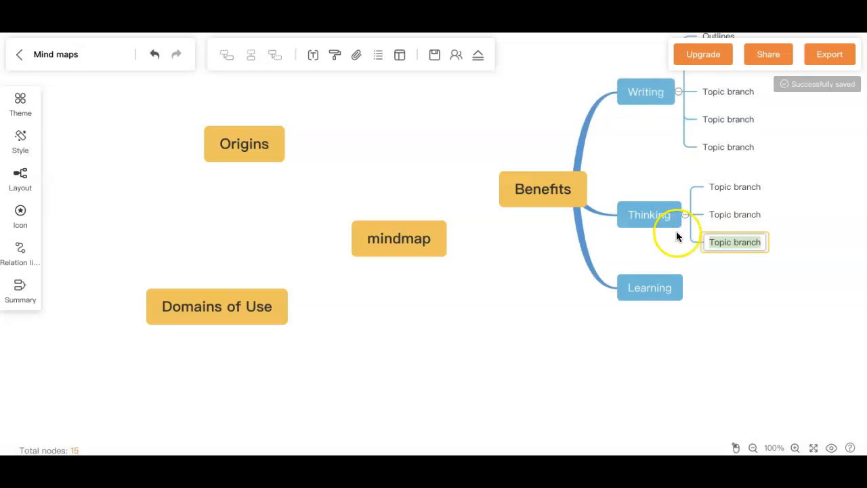
click(649, 287)
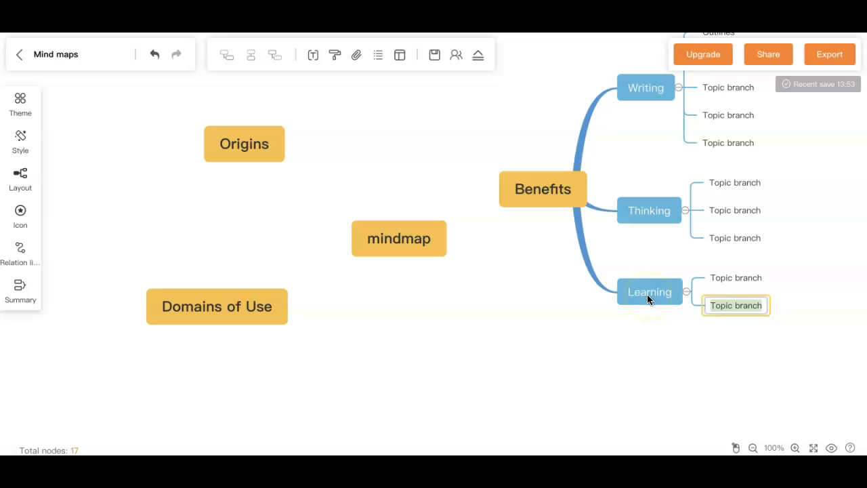
click(650, 291)
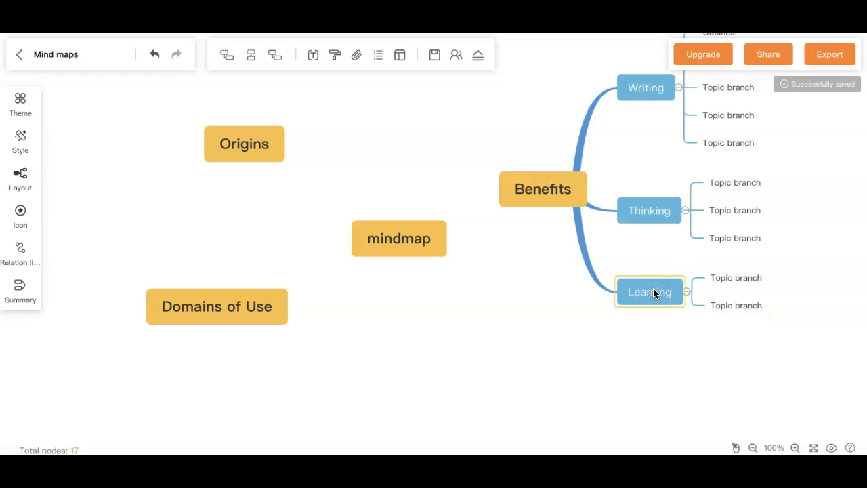
drag(649, 292, 568, 322)
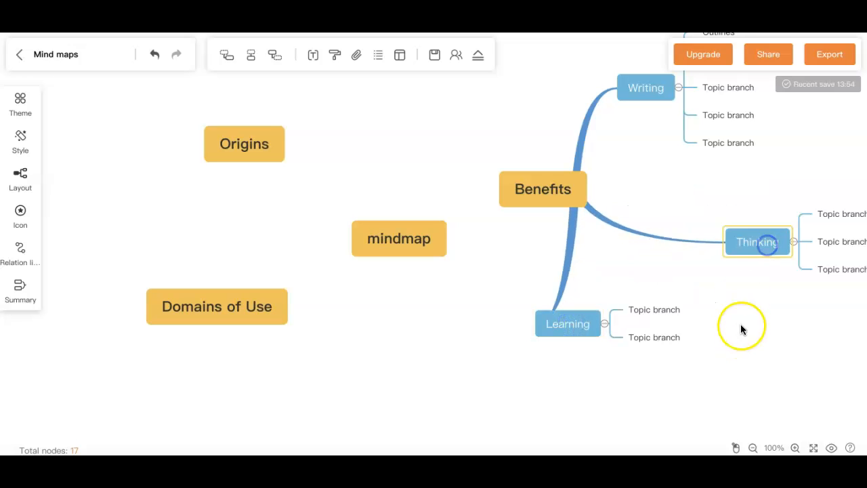
mouse_move(698, 241)
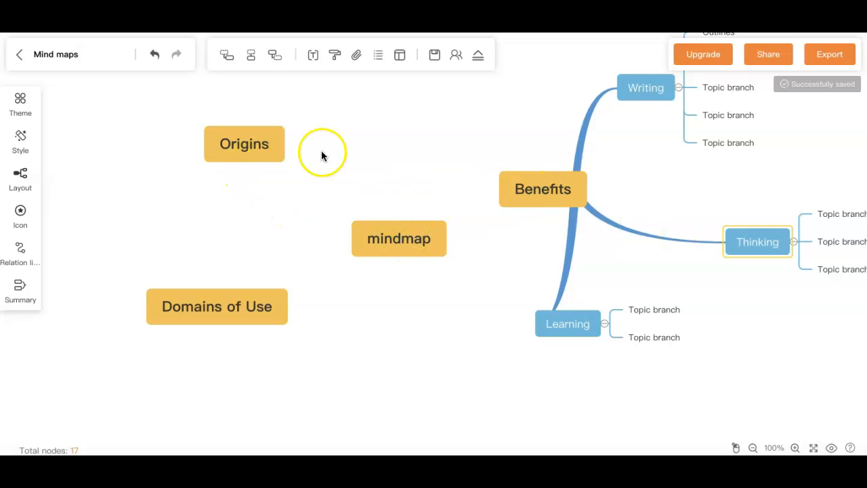
mouse_move(279, 169)
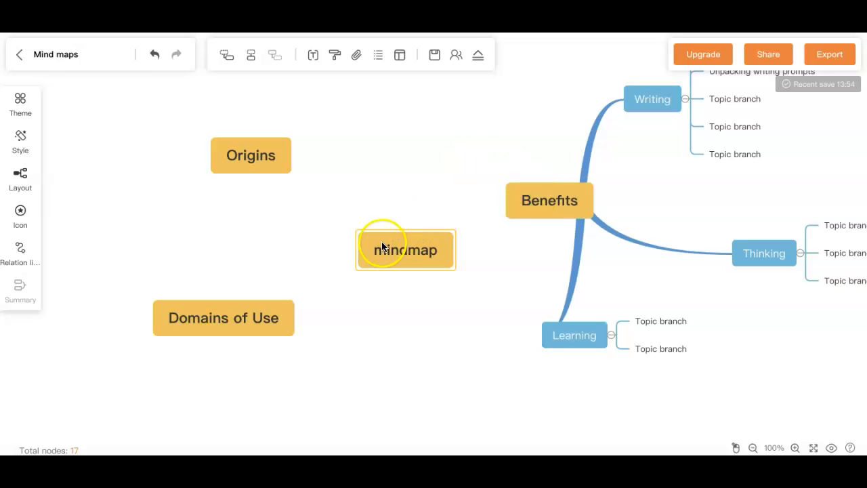
Draw a relational line from the central mindmap node to Benefits
right_click(405, 250)
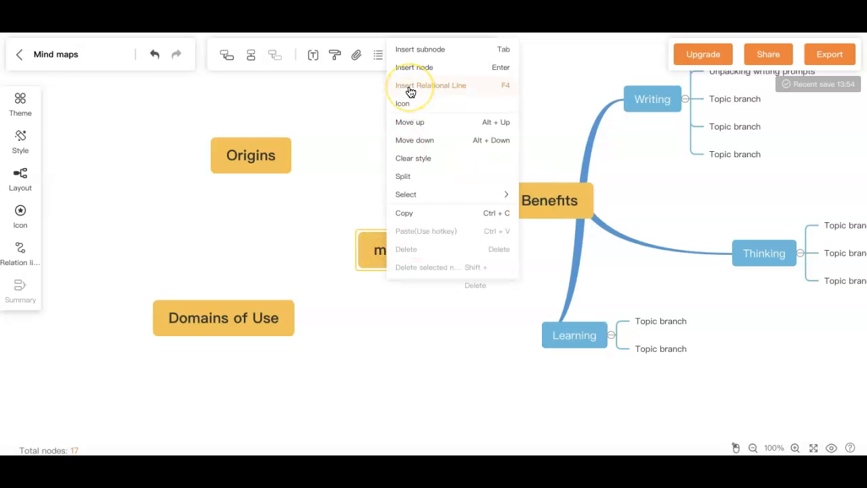
mouse_move(431, 84)
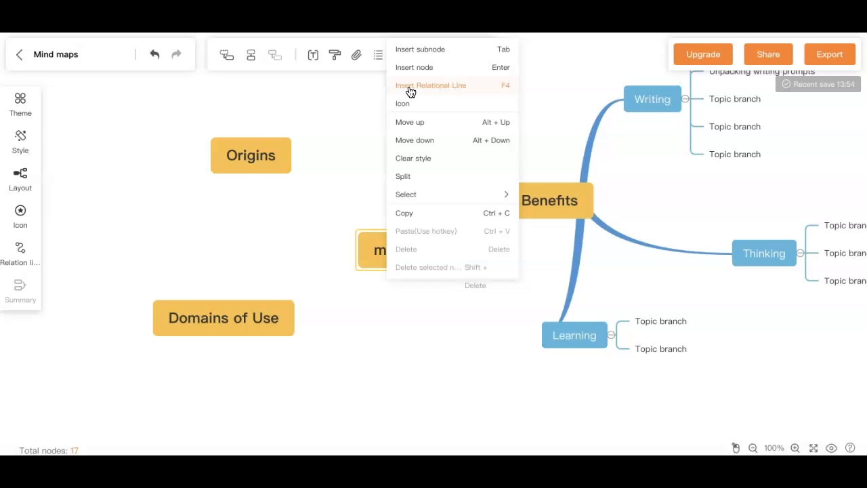
click(431, 84)
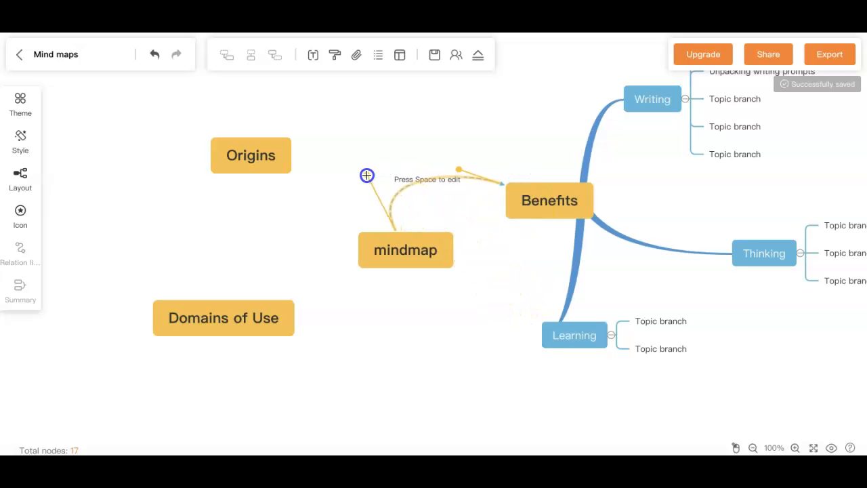
drag(366, 175, 480, 128)
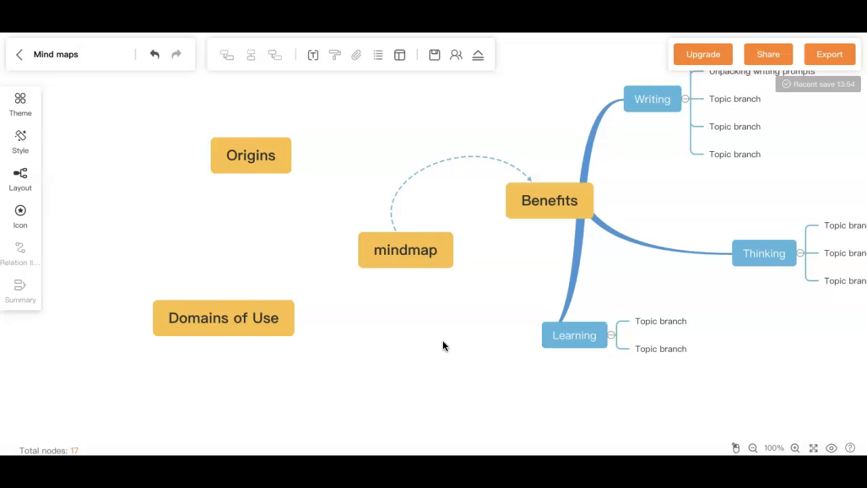
Start a comment attachment on the Benefits node
click(406, 250)
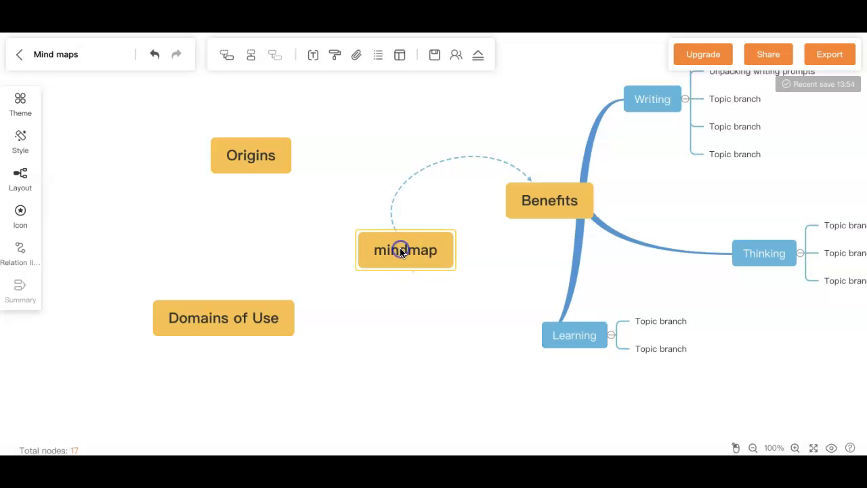
mouse_move(569, 198)
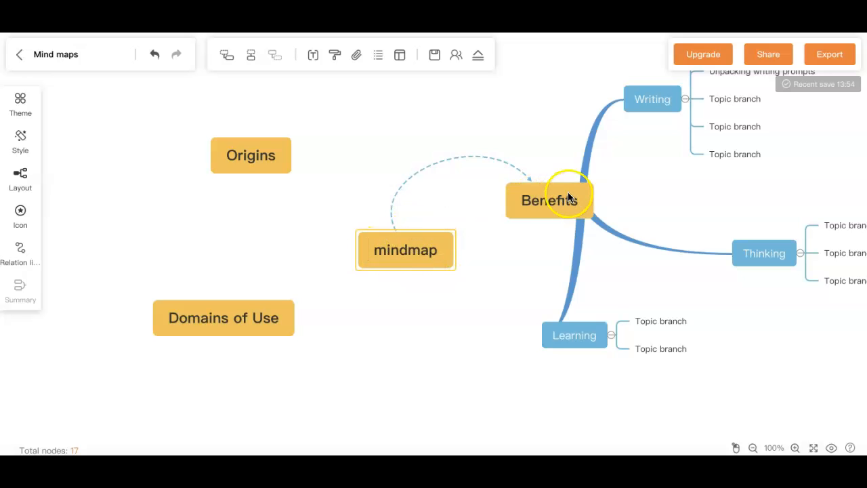
click(549, 201)
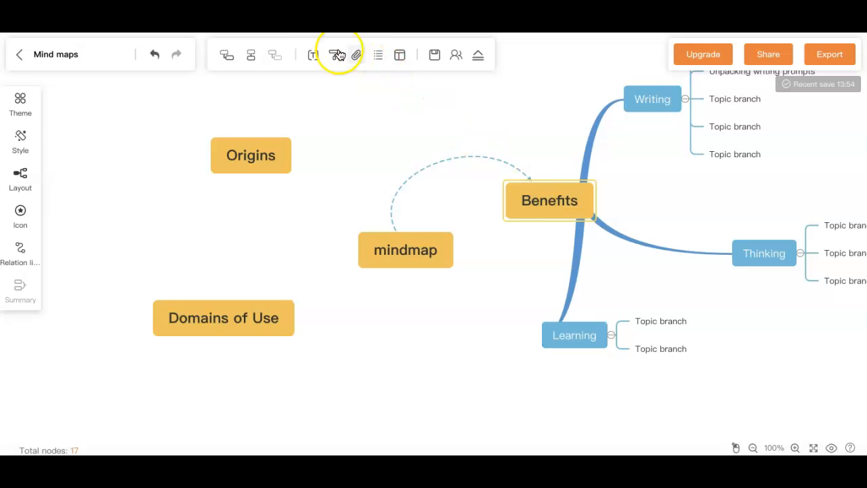
mouse_move(356, 54)
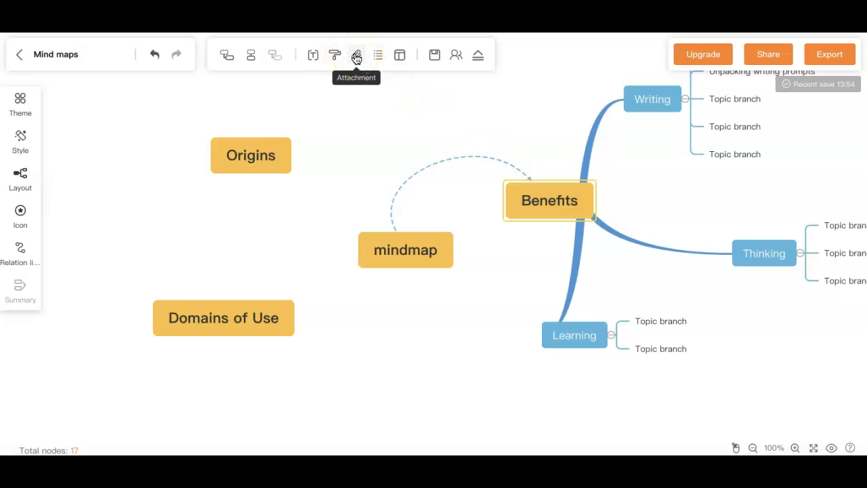
click(356, 54)
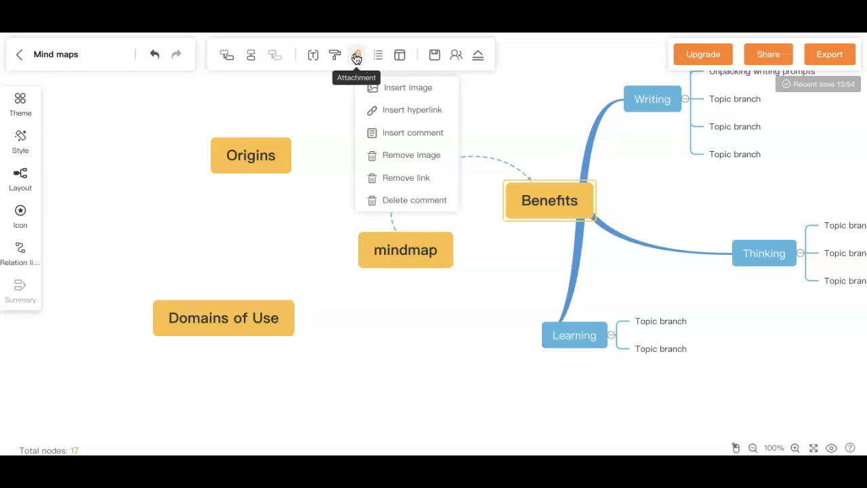
click(412, 133)
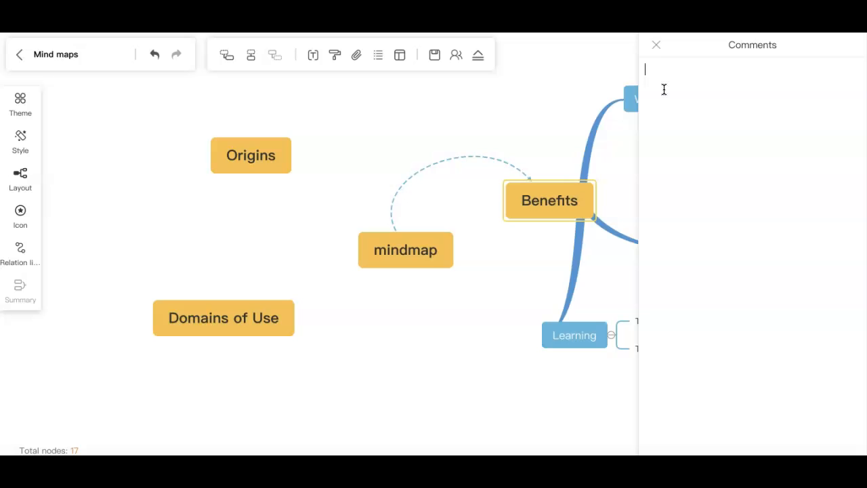
Write the comment about long paragraphs, notes and explanations, correcting the misspelled word
text(I can add a)
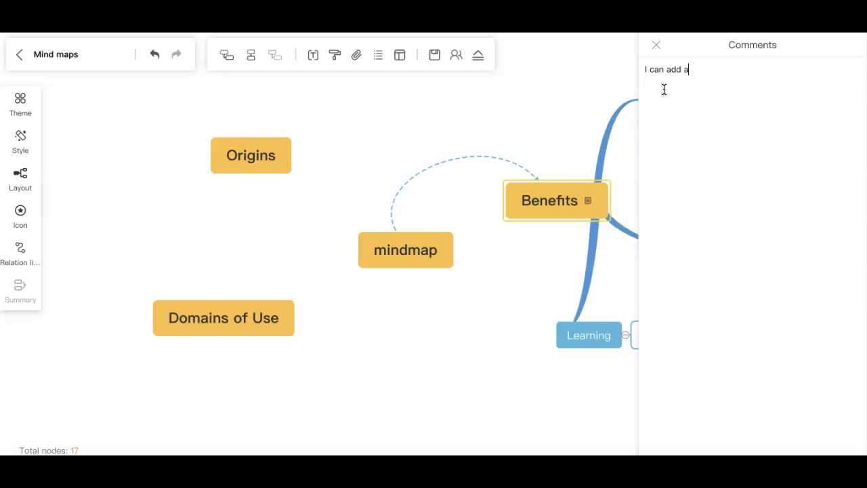
text(long comment)
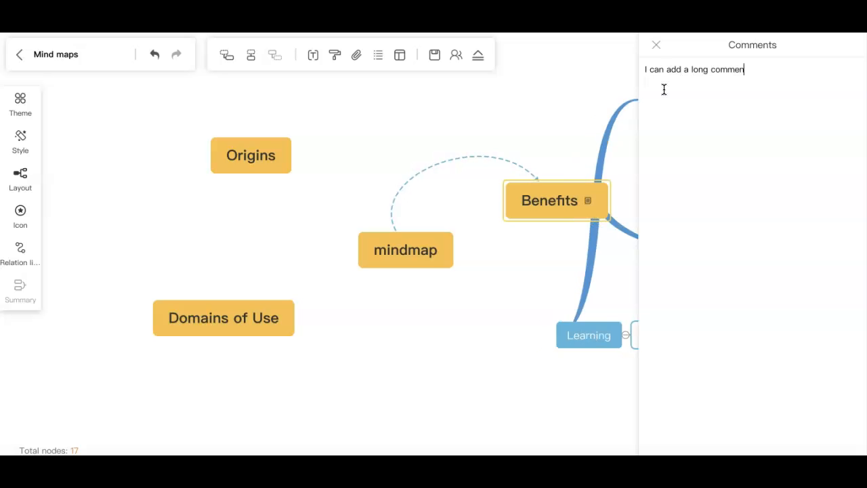
text(if I li)
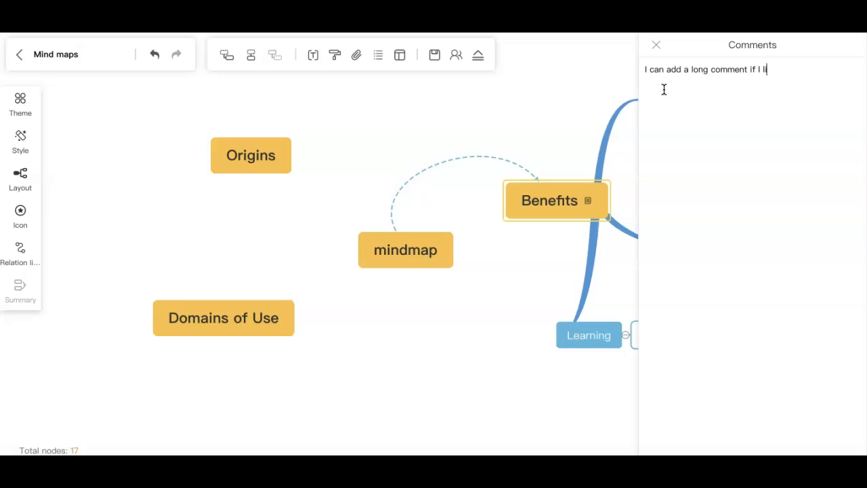
text(k)
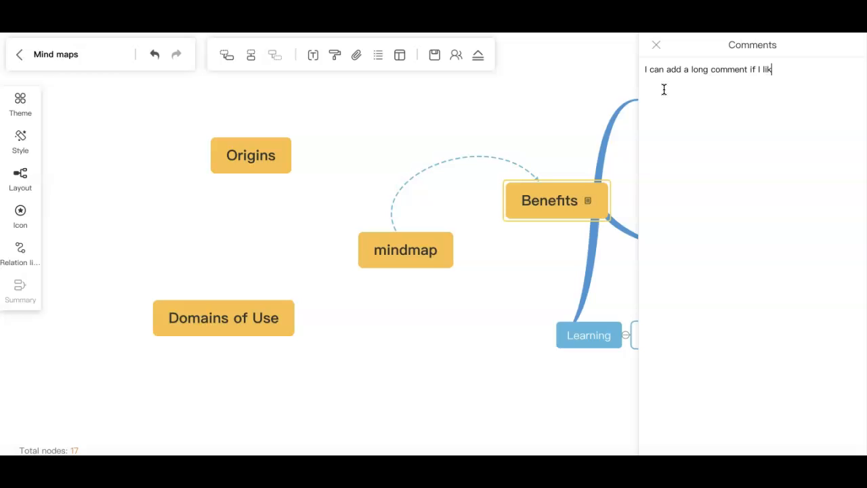
text(– can e)
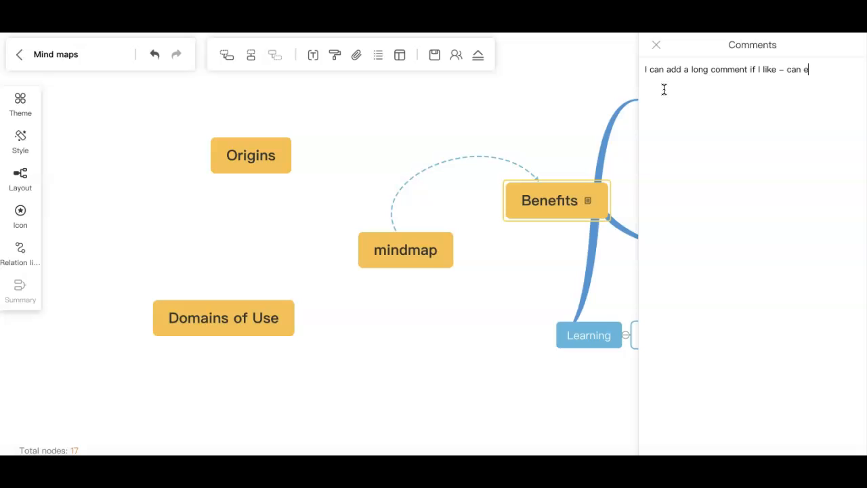
text(ven be a para)
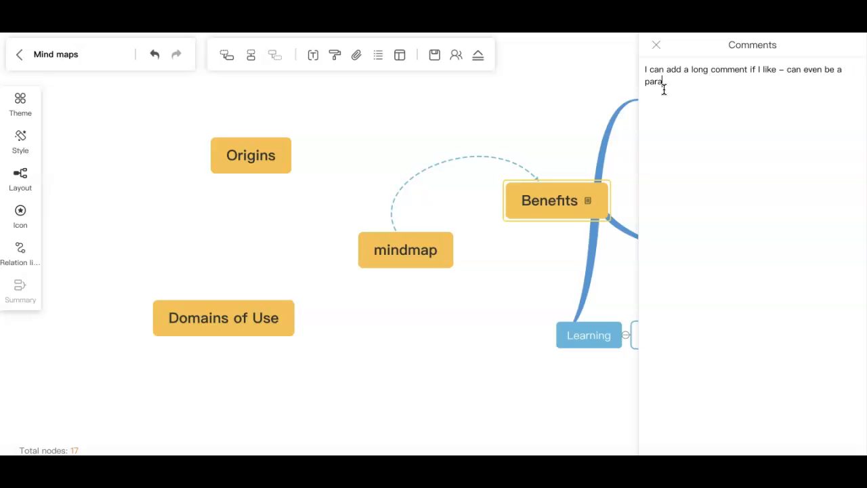
text(graph)
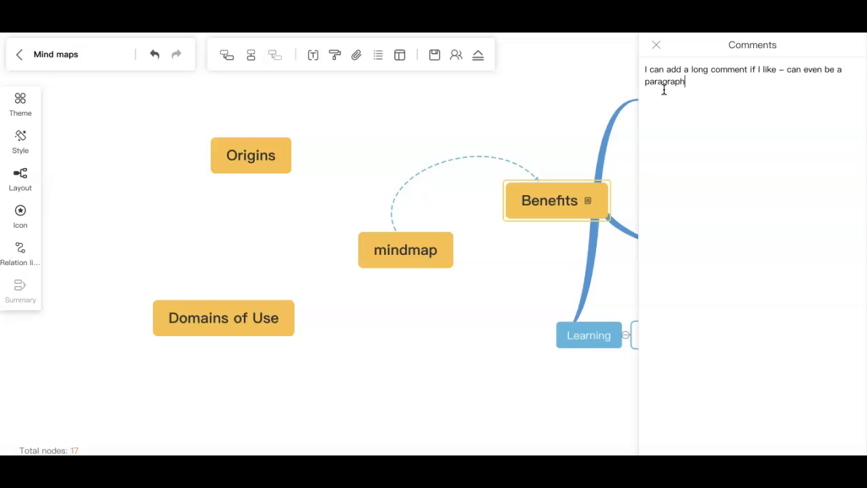
text(,)
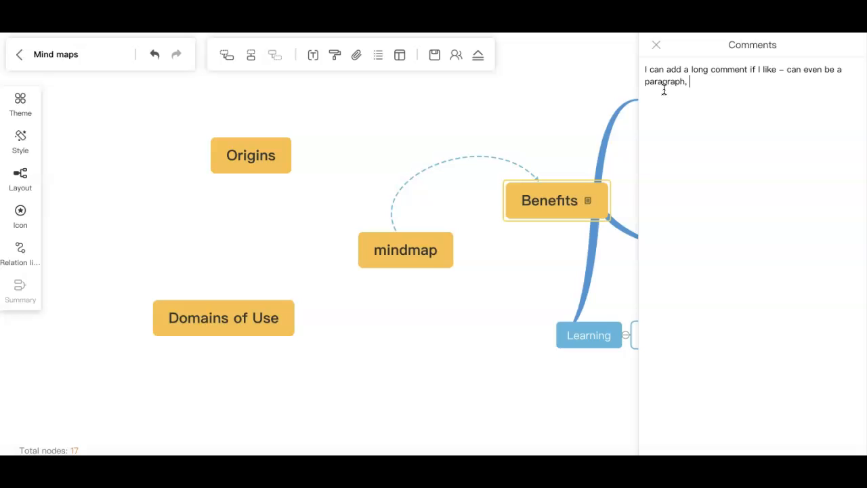
text(add notes , explian)
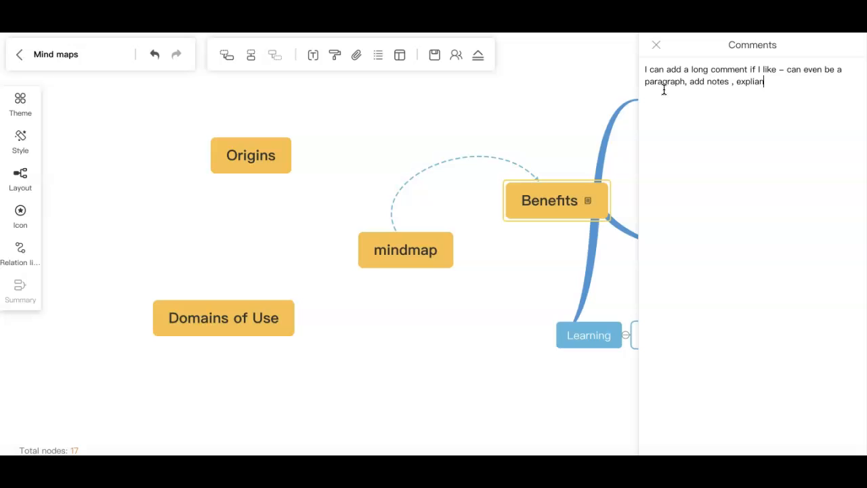
text(tions)
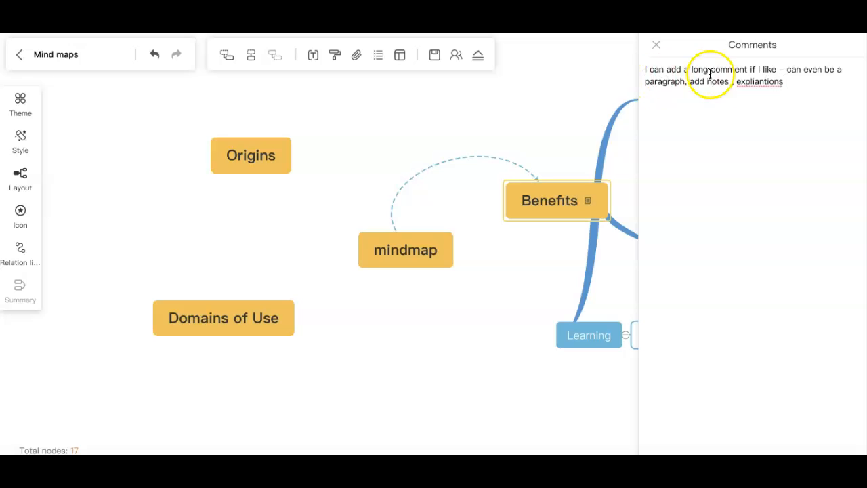
right_click(759, 81)
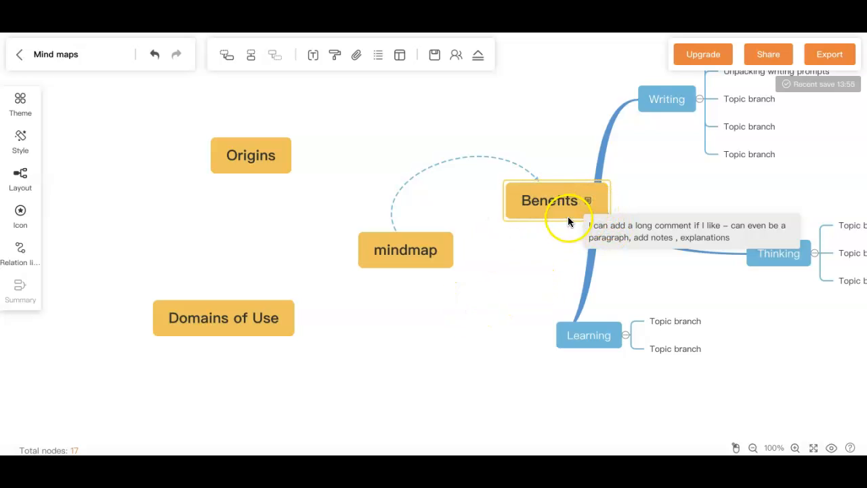
mouse_move(332, 396)
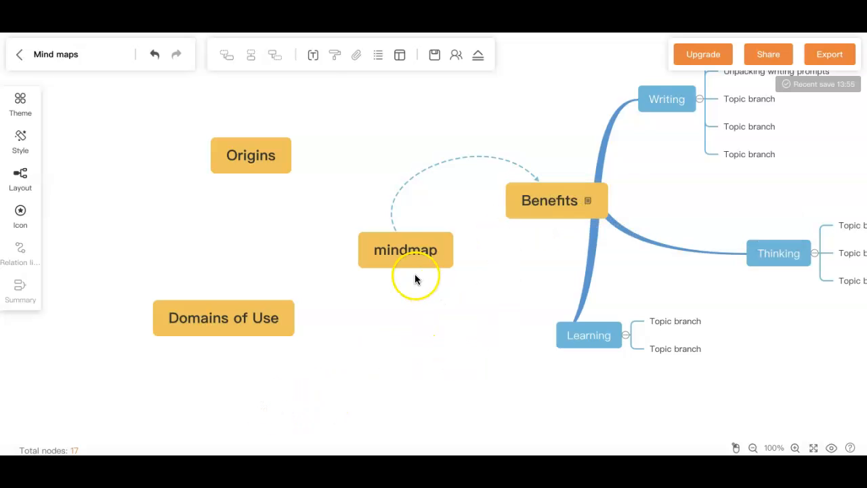
mouse_move(553, 214)
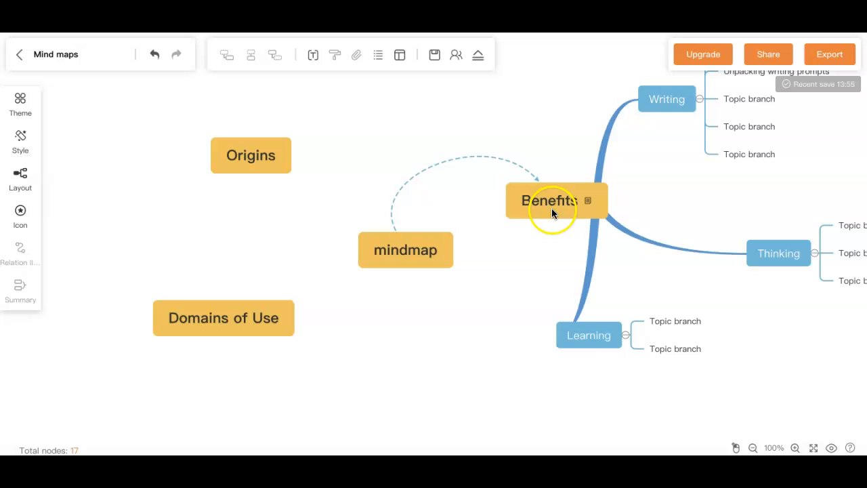
Start an image attachment on the Learning node
click(588, 335)
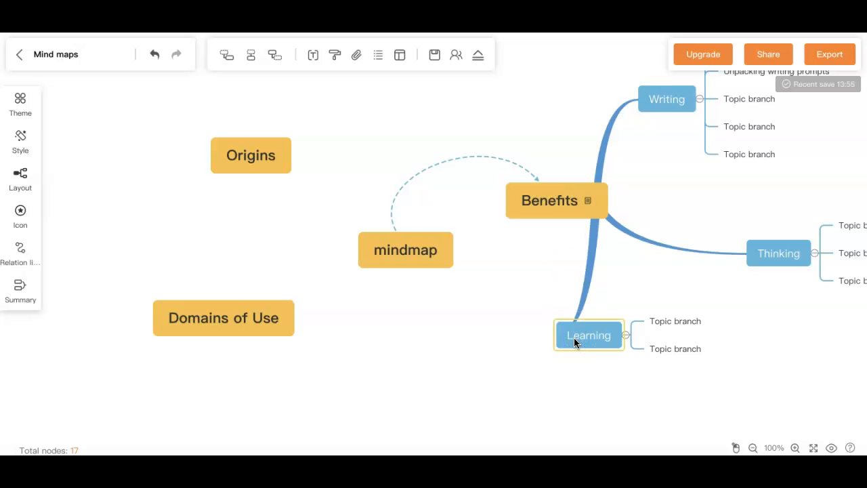
click(588, 336)
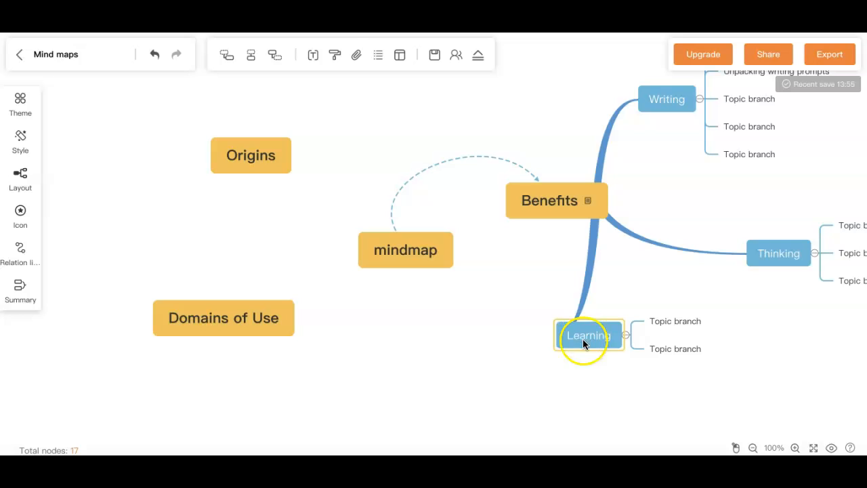
click(356, 54)
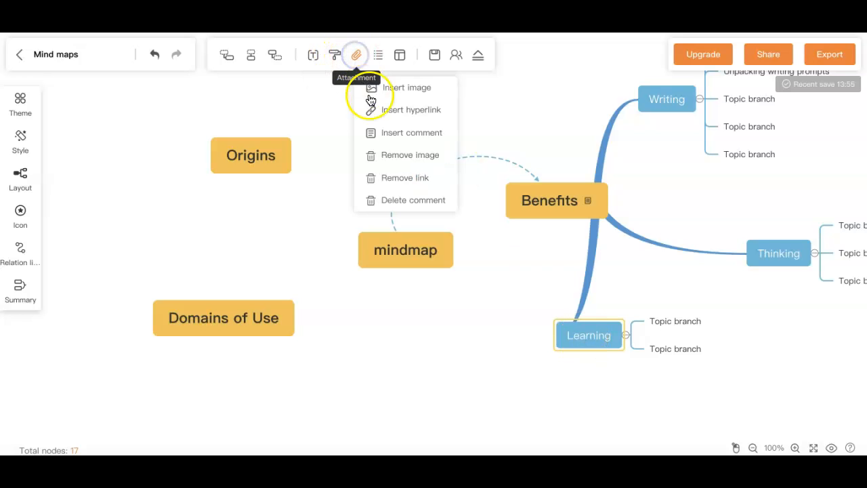
click(409, 87)
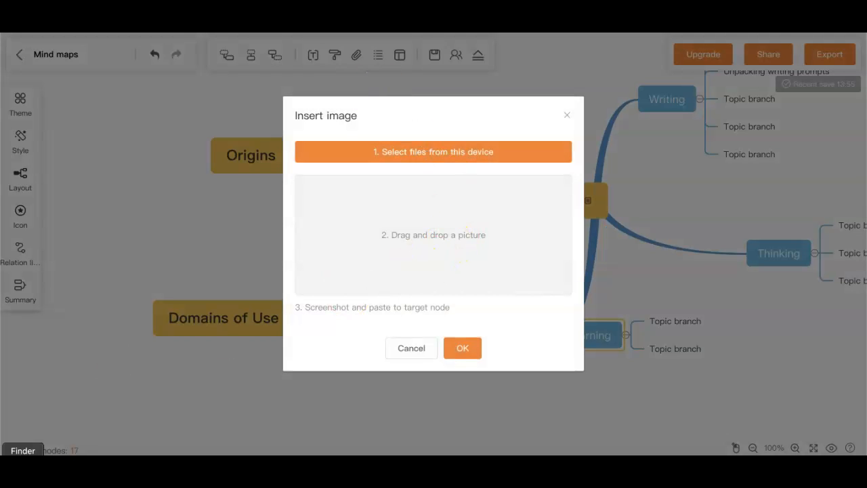
Upload the Bloom's Cognitive Taxonomy pyramid picture from the computer and insert it
click(434, 151)
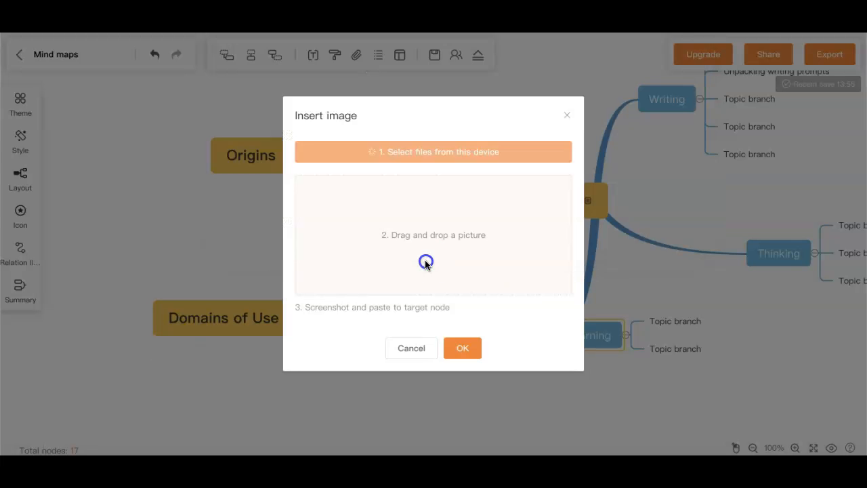
click(433, 152)
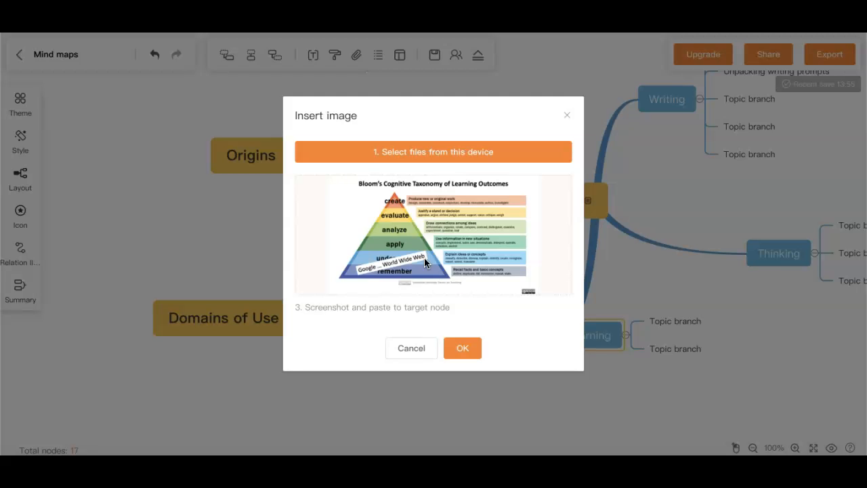
click(463, 347)
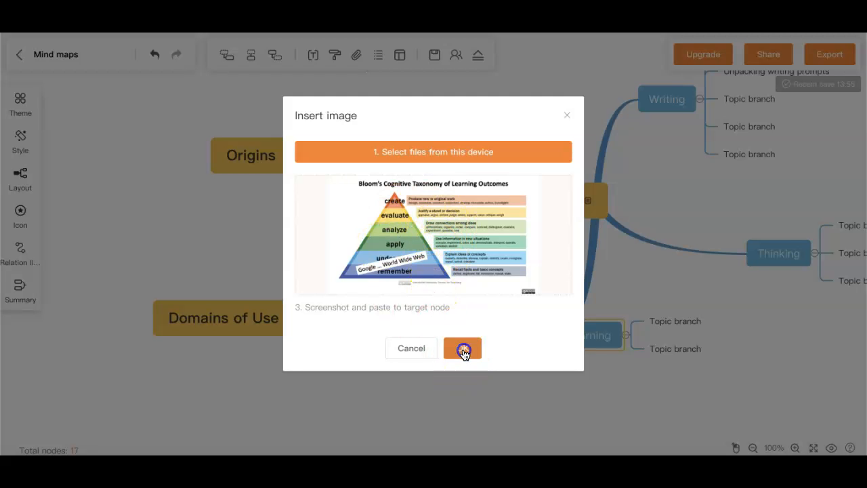
click(464, 347)
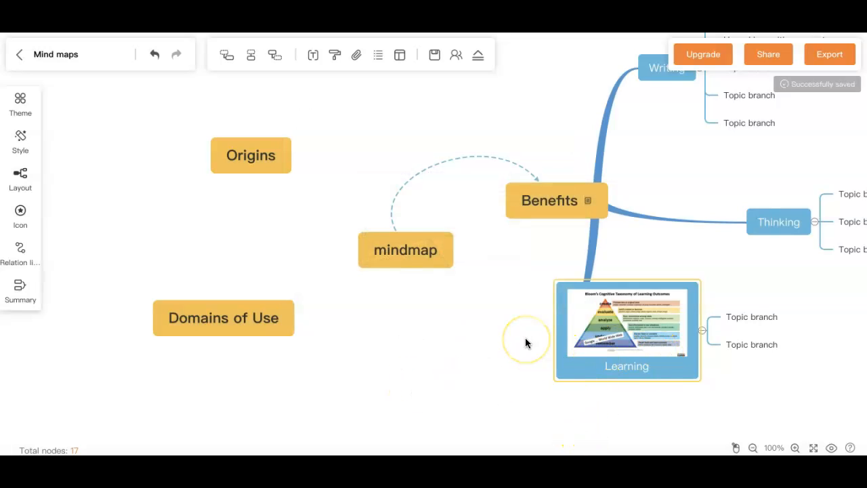
mouse_move(276, 163)
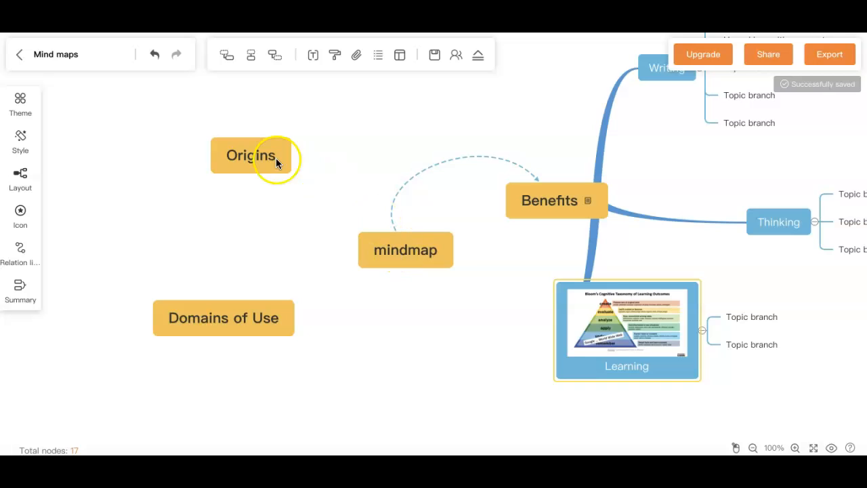
click(251, 154)
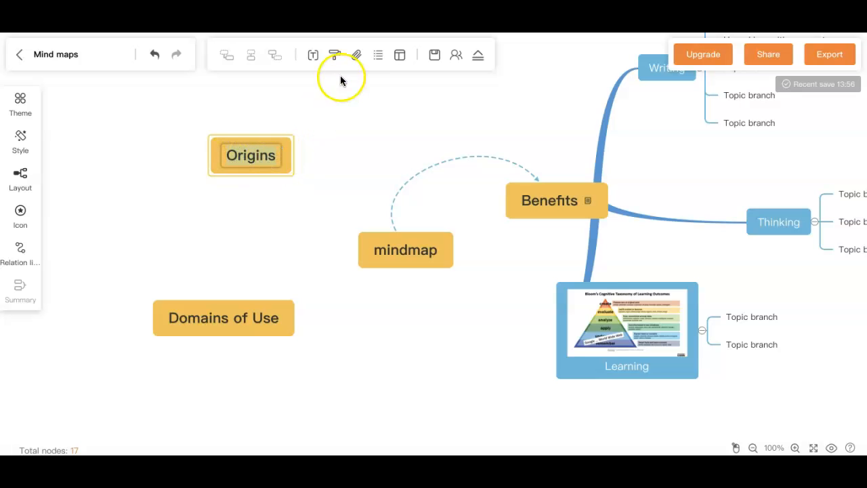
click(357, 54)
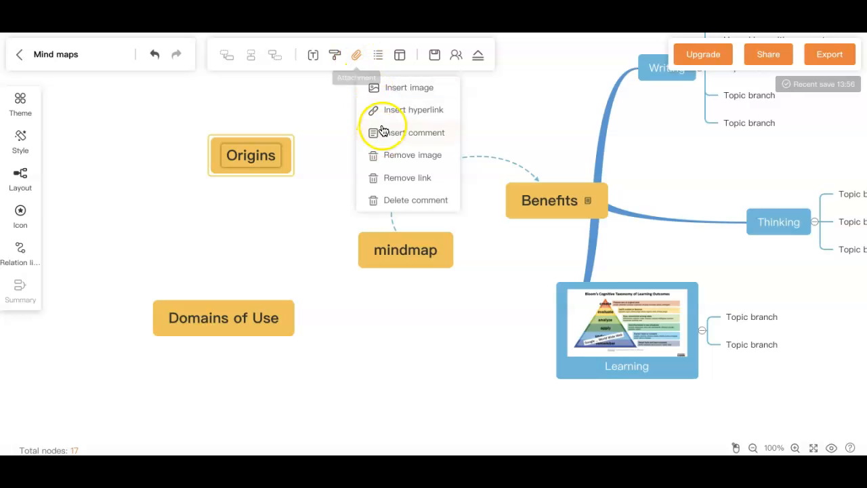
click(414, 110)
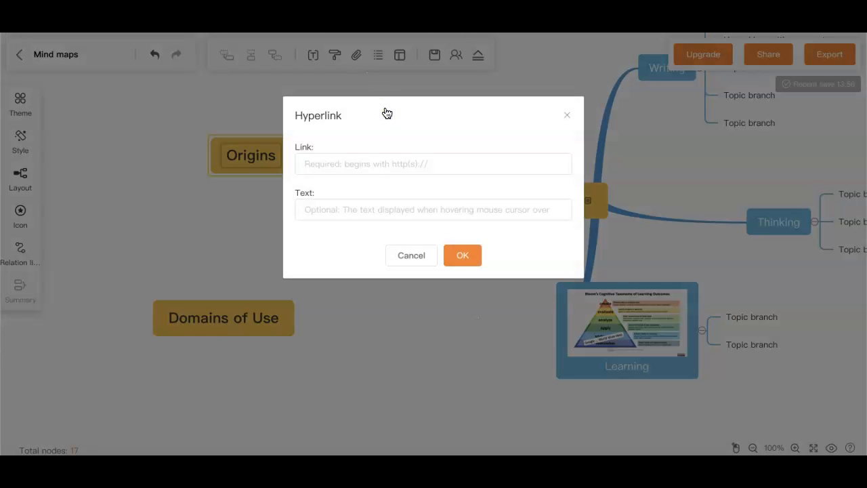
text(https://bubbl.us/register)
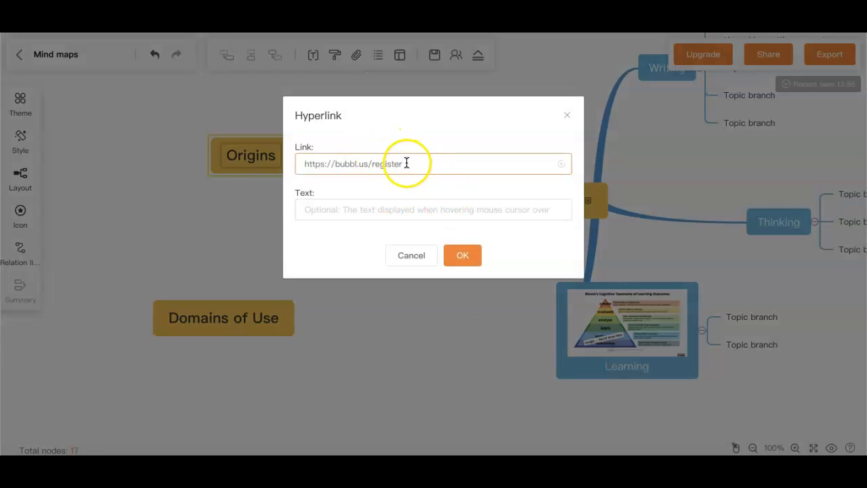
click(462, 255)
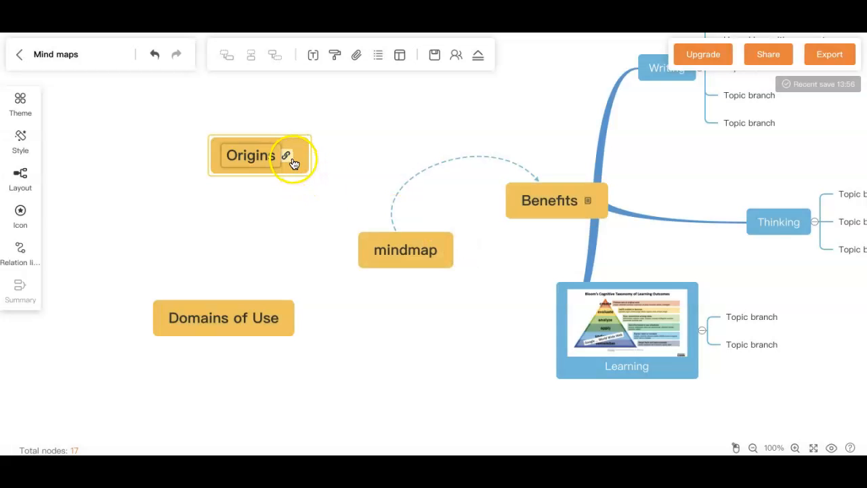
mouse_move(287, 159)
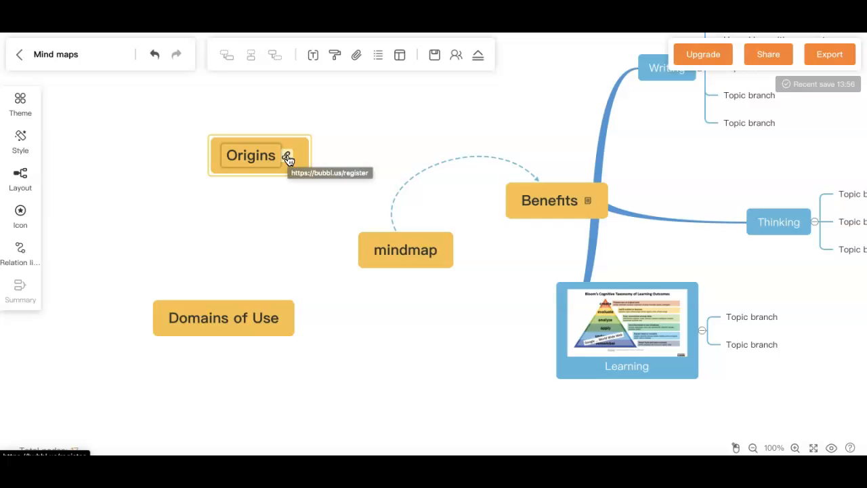
Browse themes, then try a tree layout and return to the right-branching layout
click(21, 102)
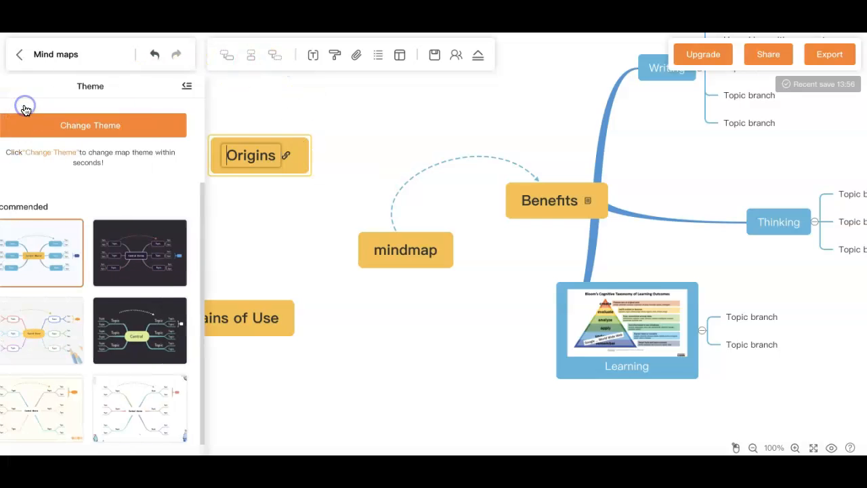
click(164, 331)
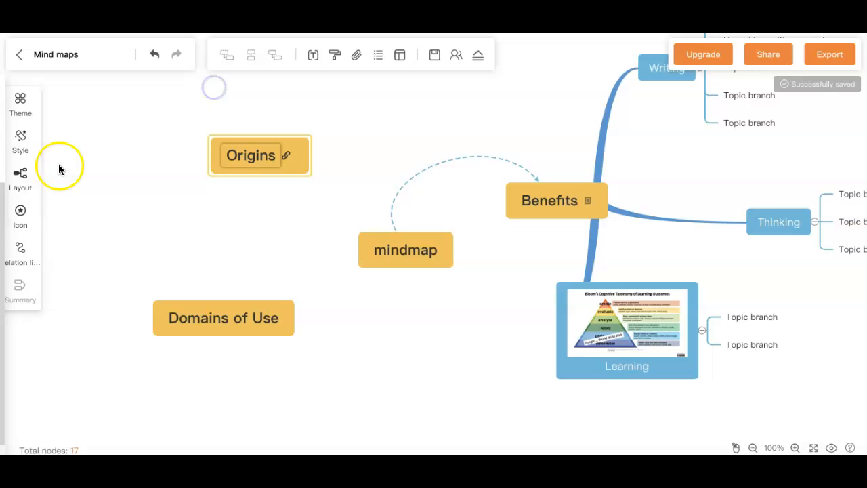
click(20, 176)
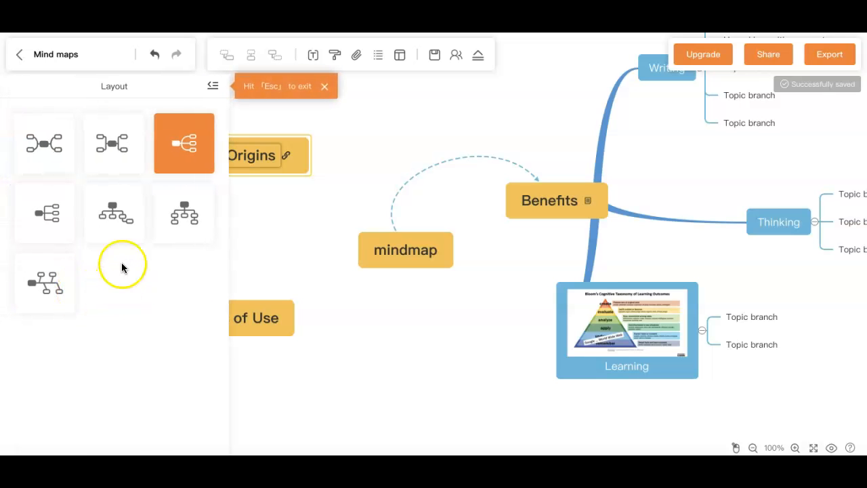
click(114, 215)
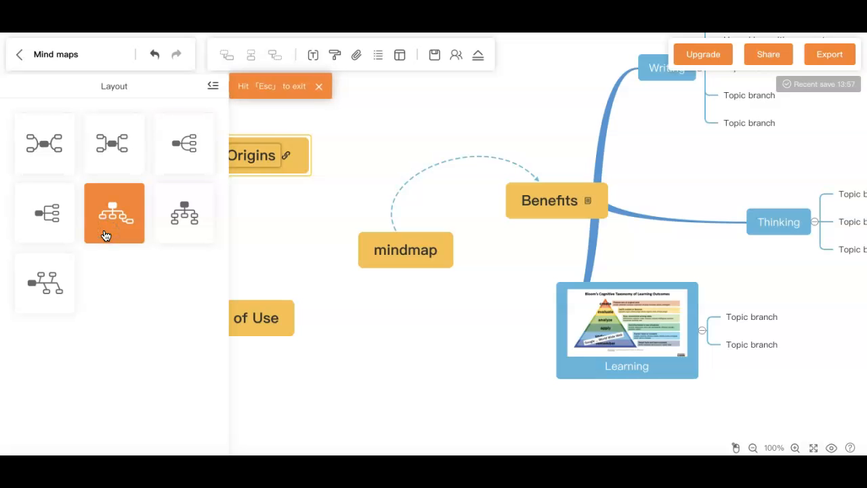
click(185, 144)
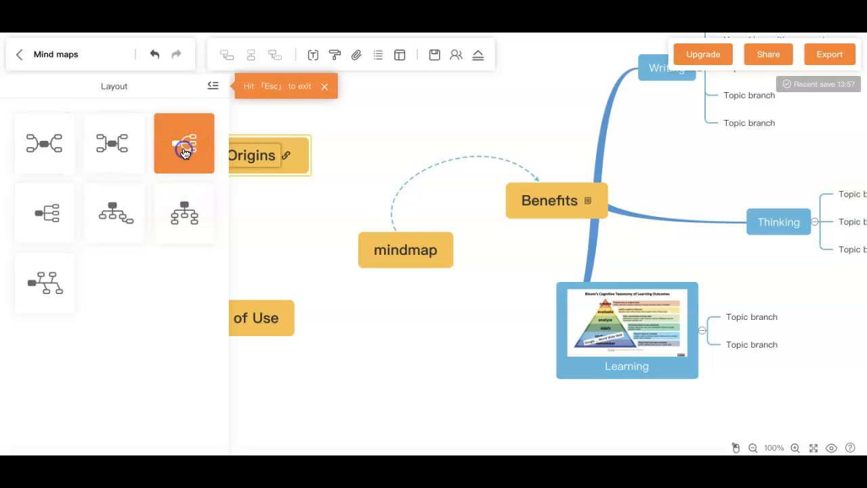